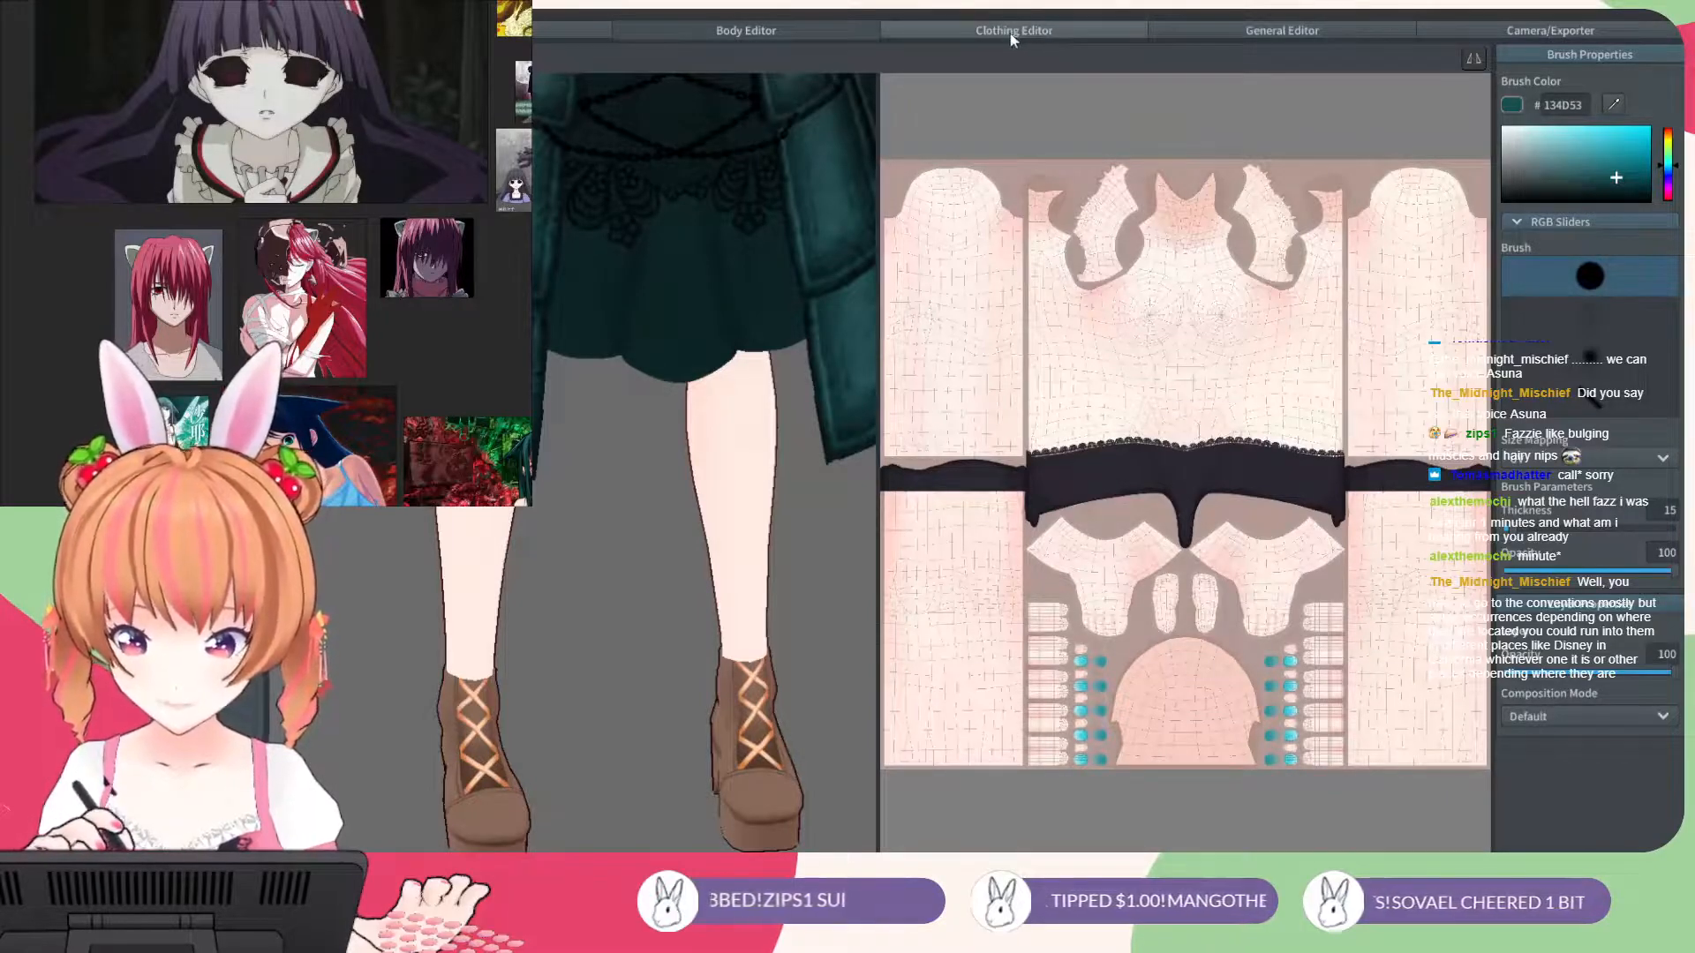
- Open the VMagicMirror_Files folder in D:\Documents
left_click(1011, 31)
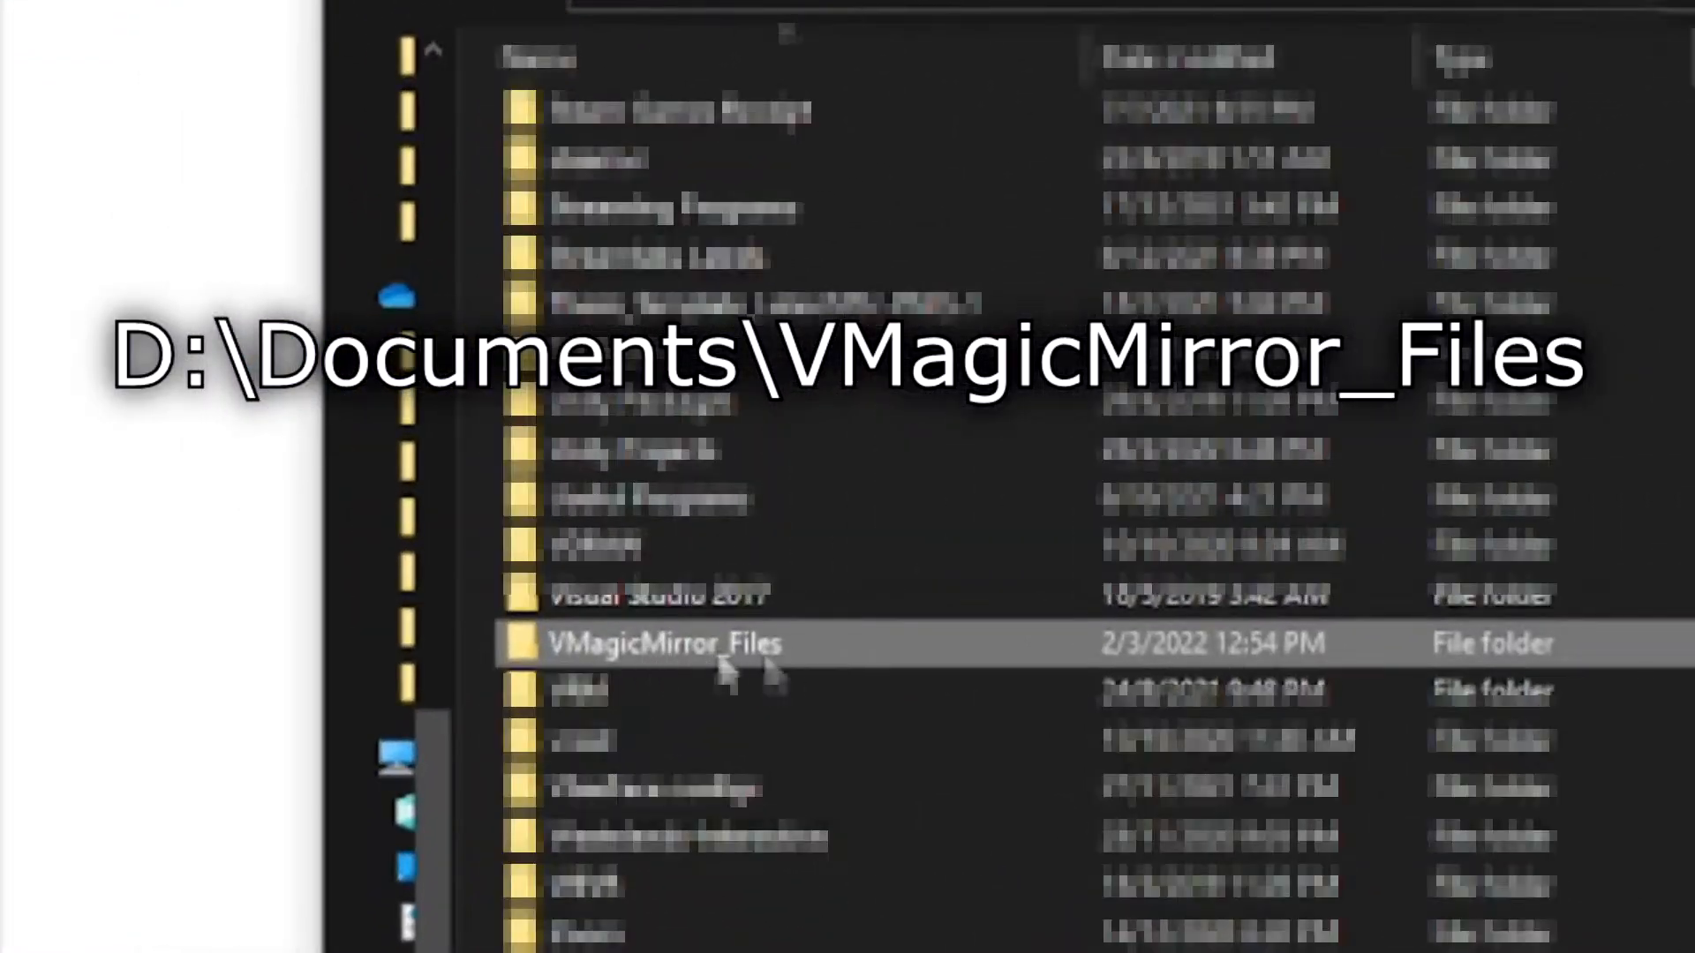
mouse_move(765, 670)
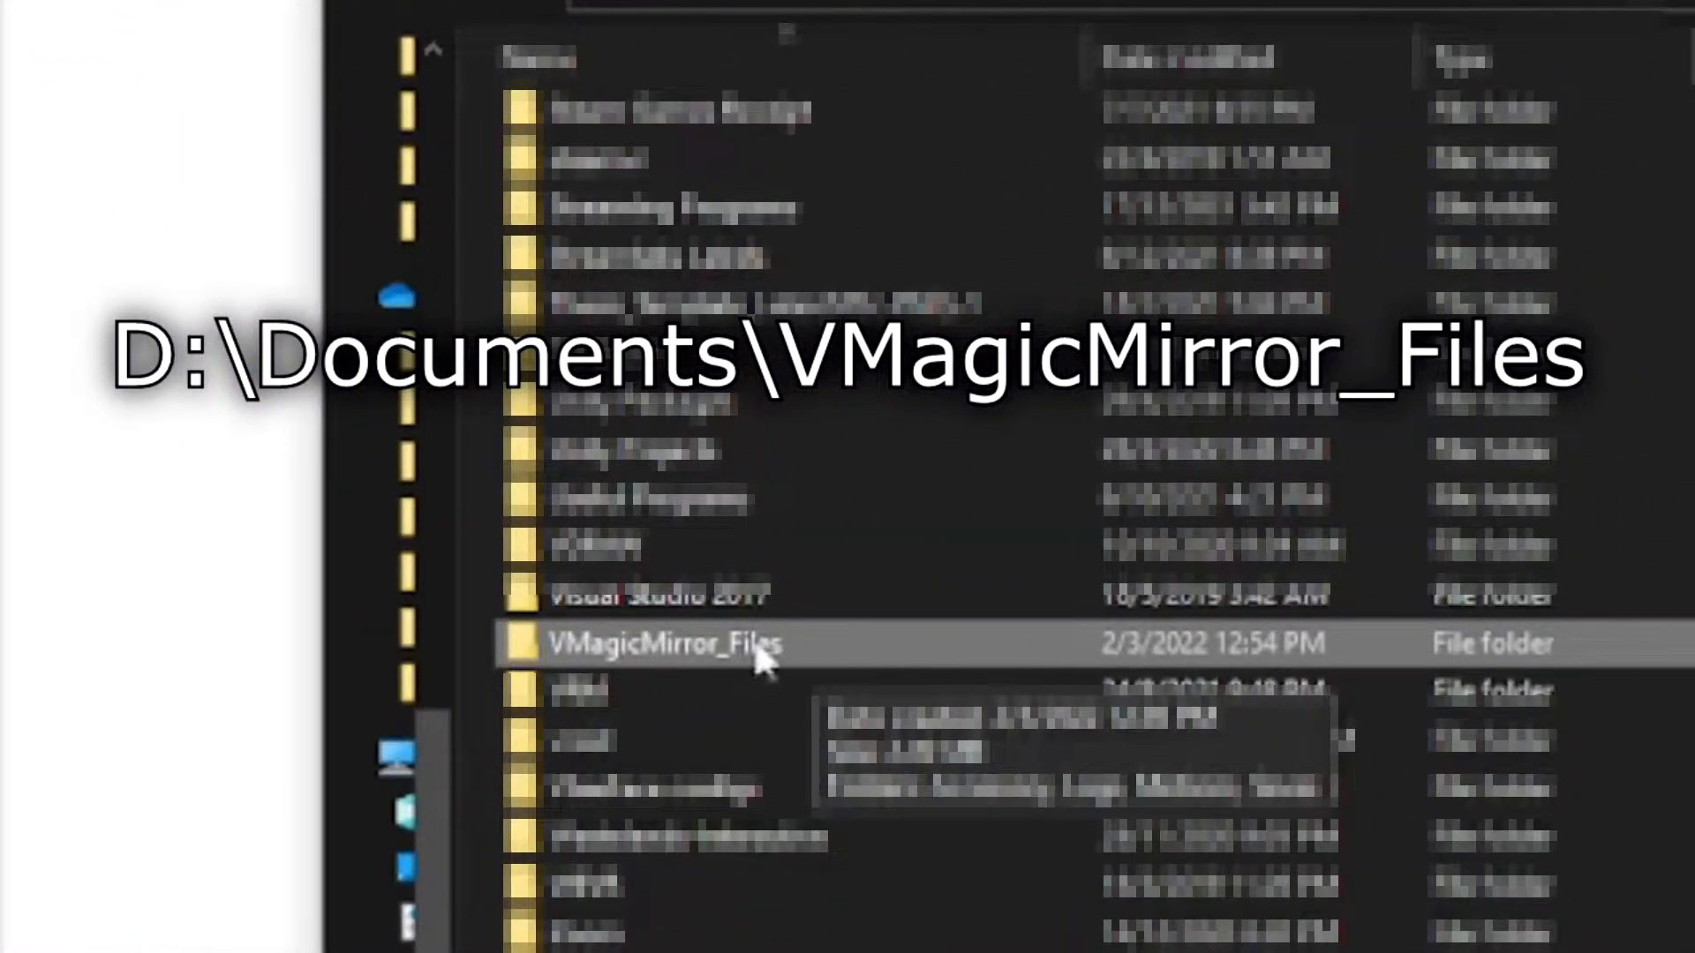
double_click(670, 648)
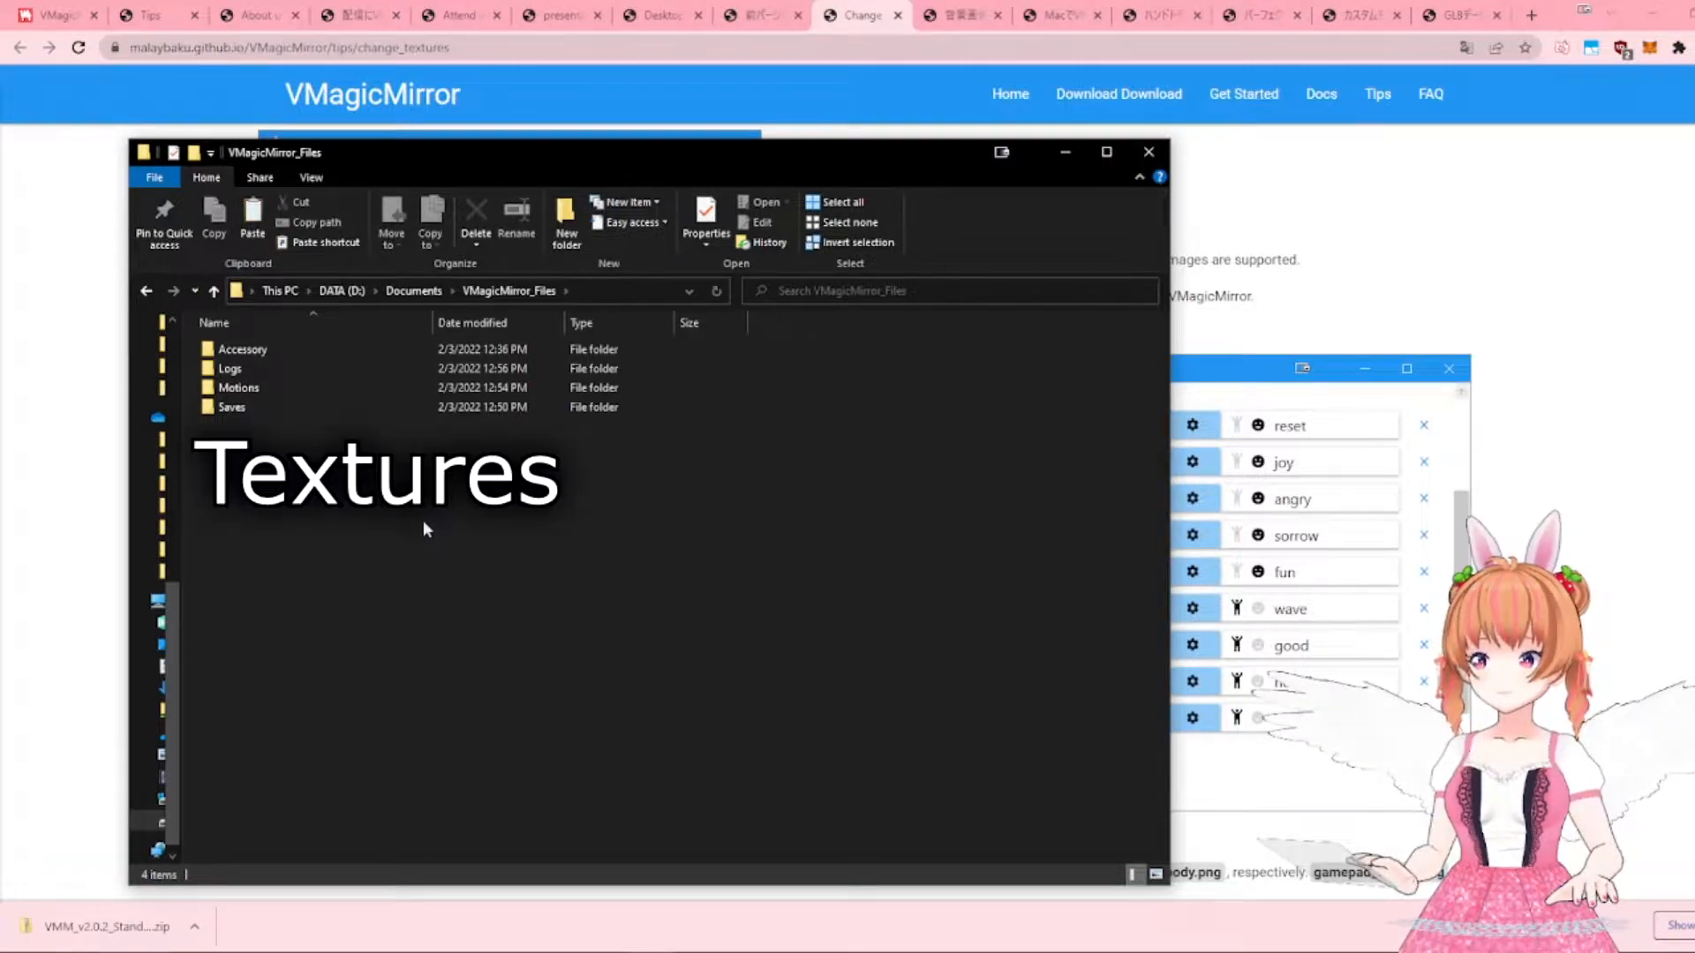
mouse_move(439, 522)
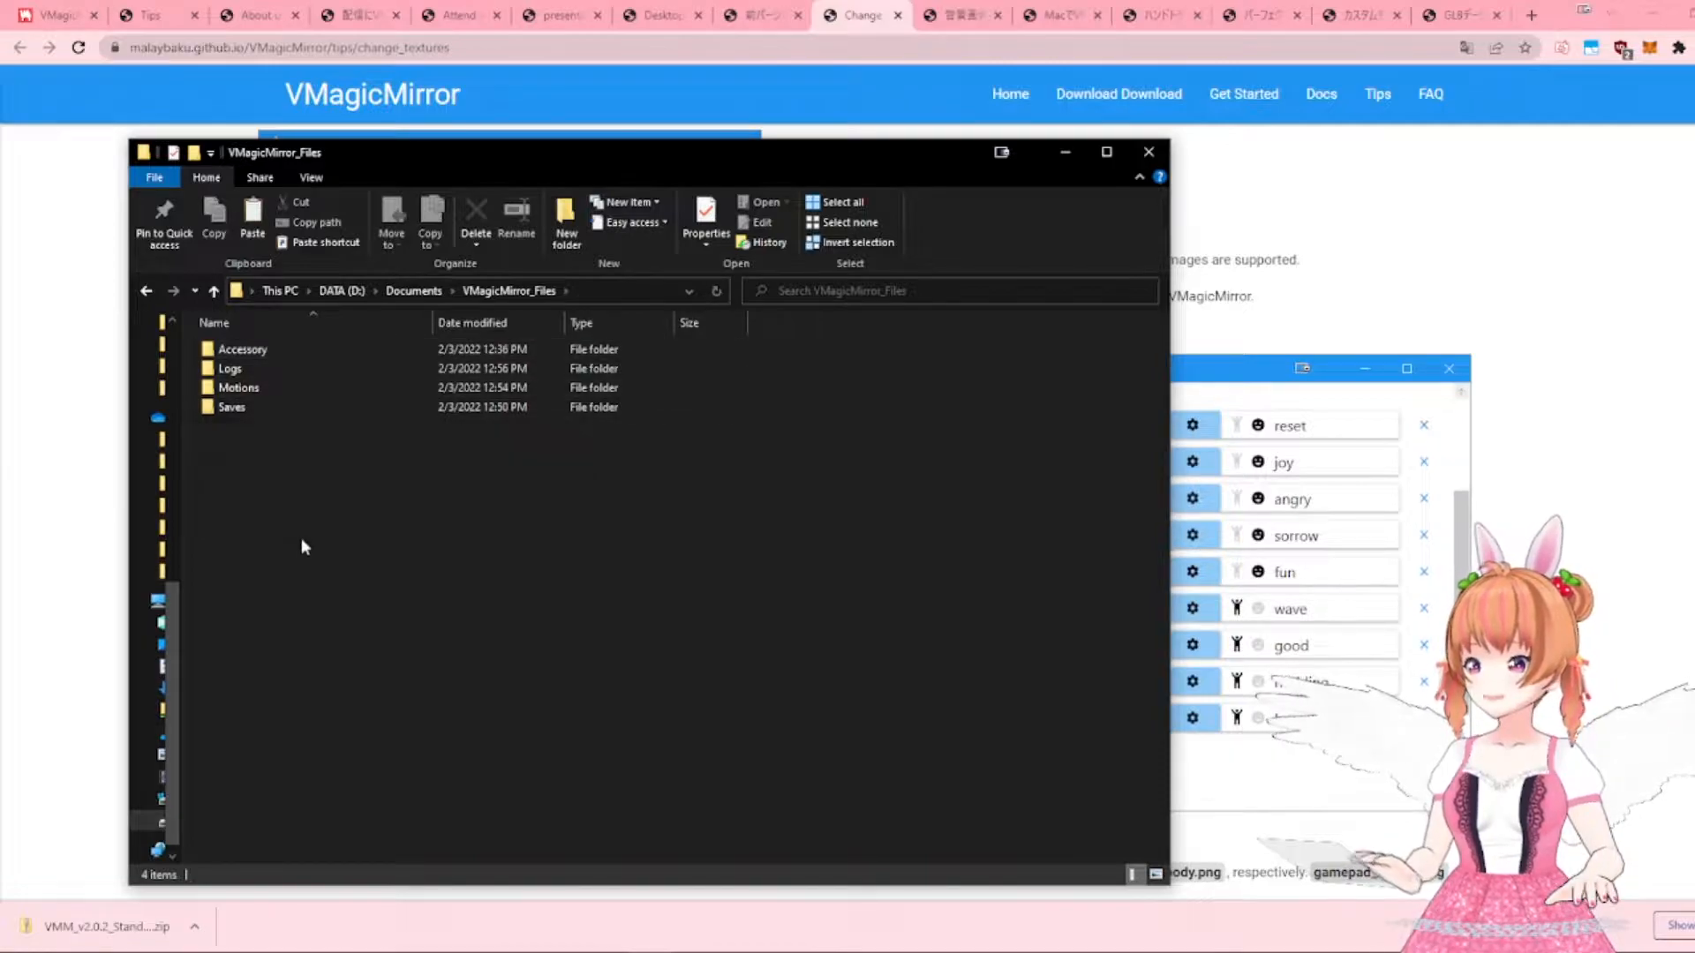
- Create a folder named 'Textures' in VMagicMirror_Files and open it
right_click(304, 546)
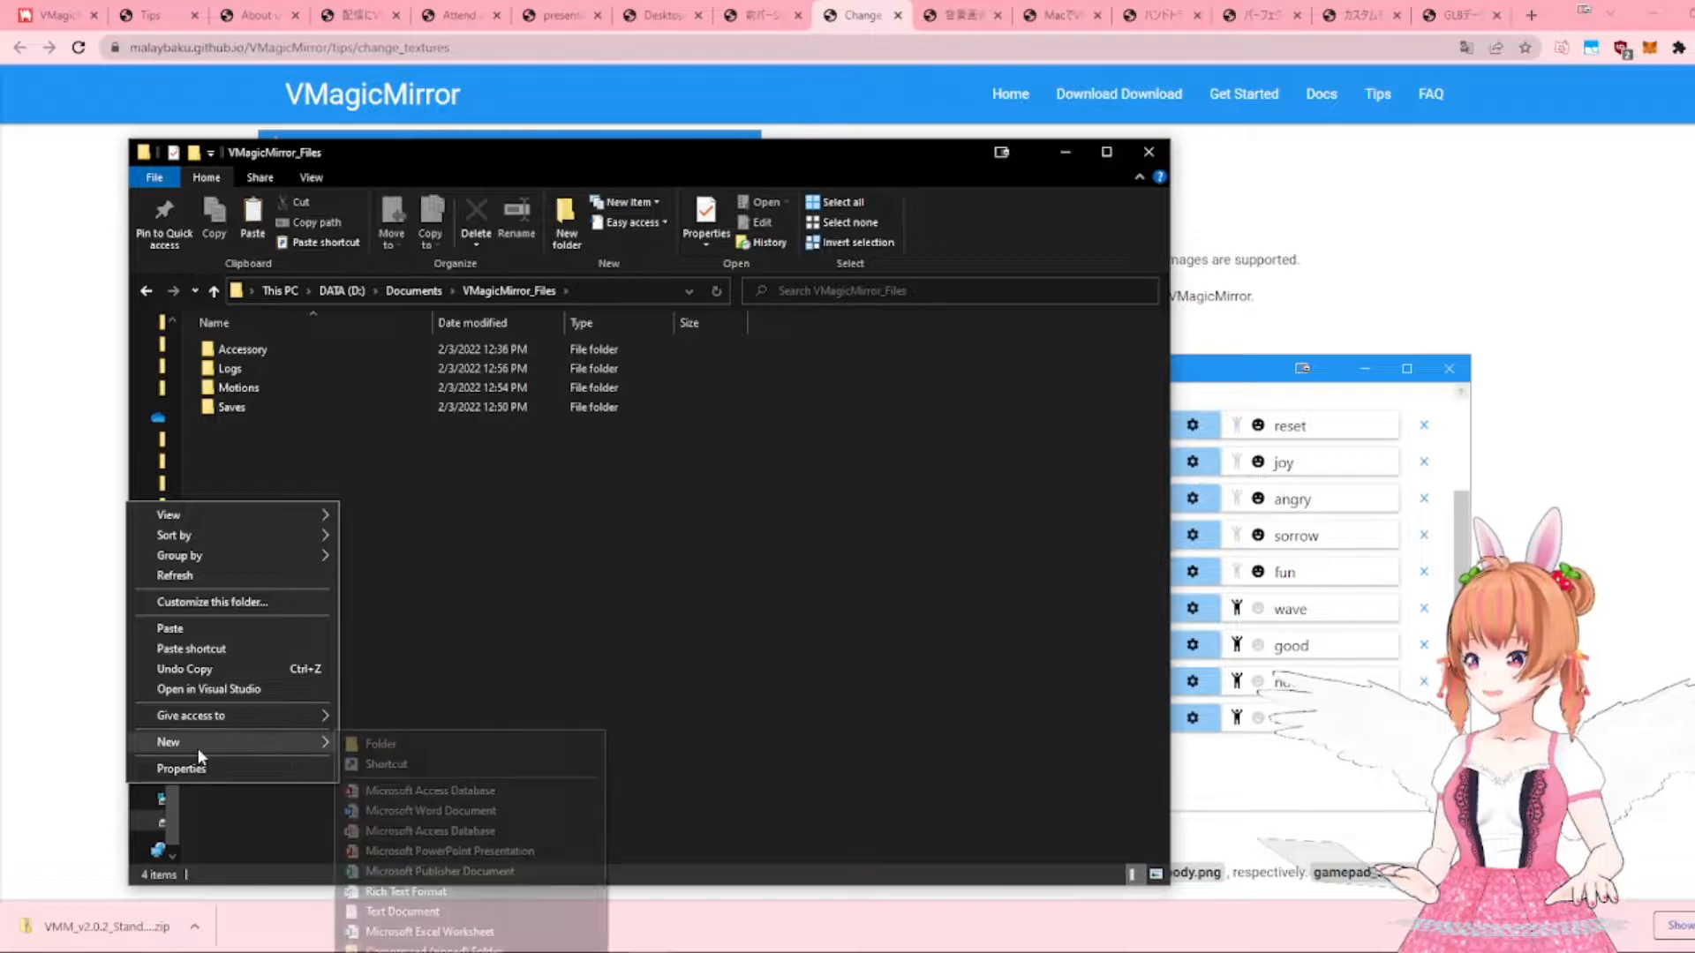
left_click(381, 745)
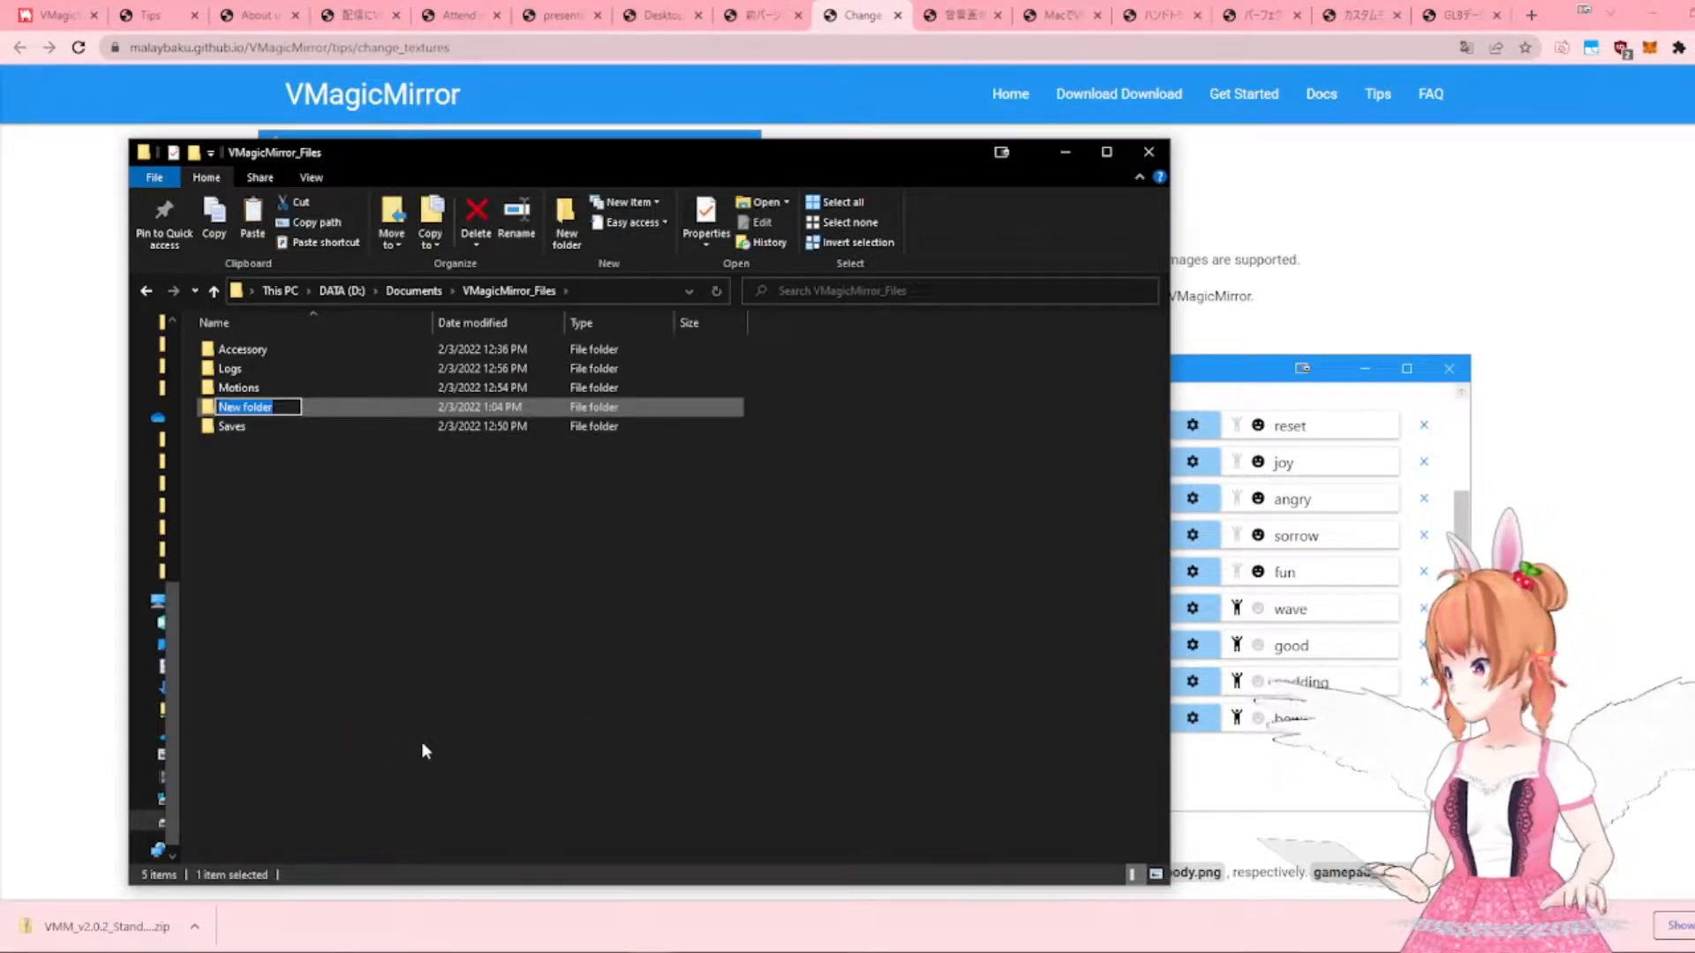
type("Textures")
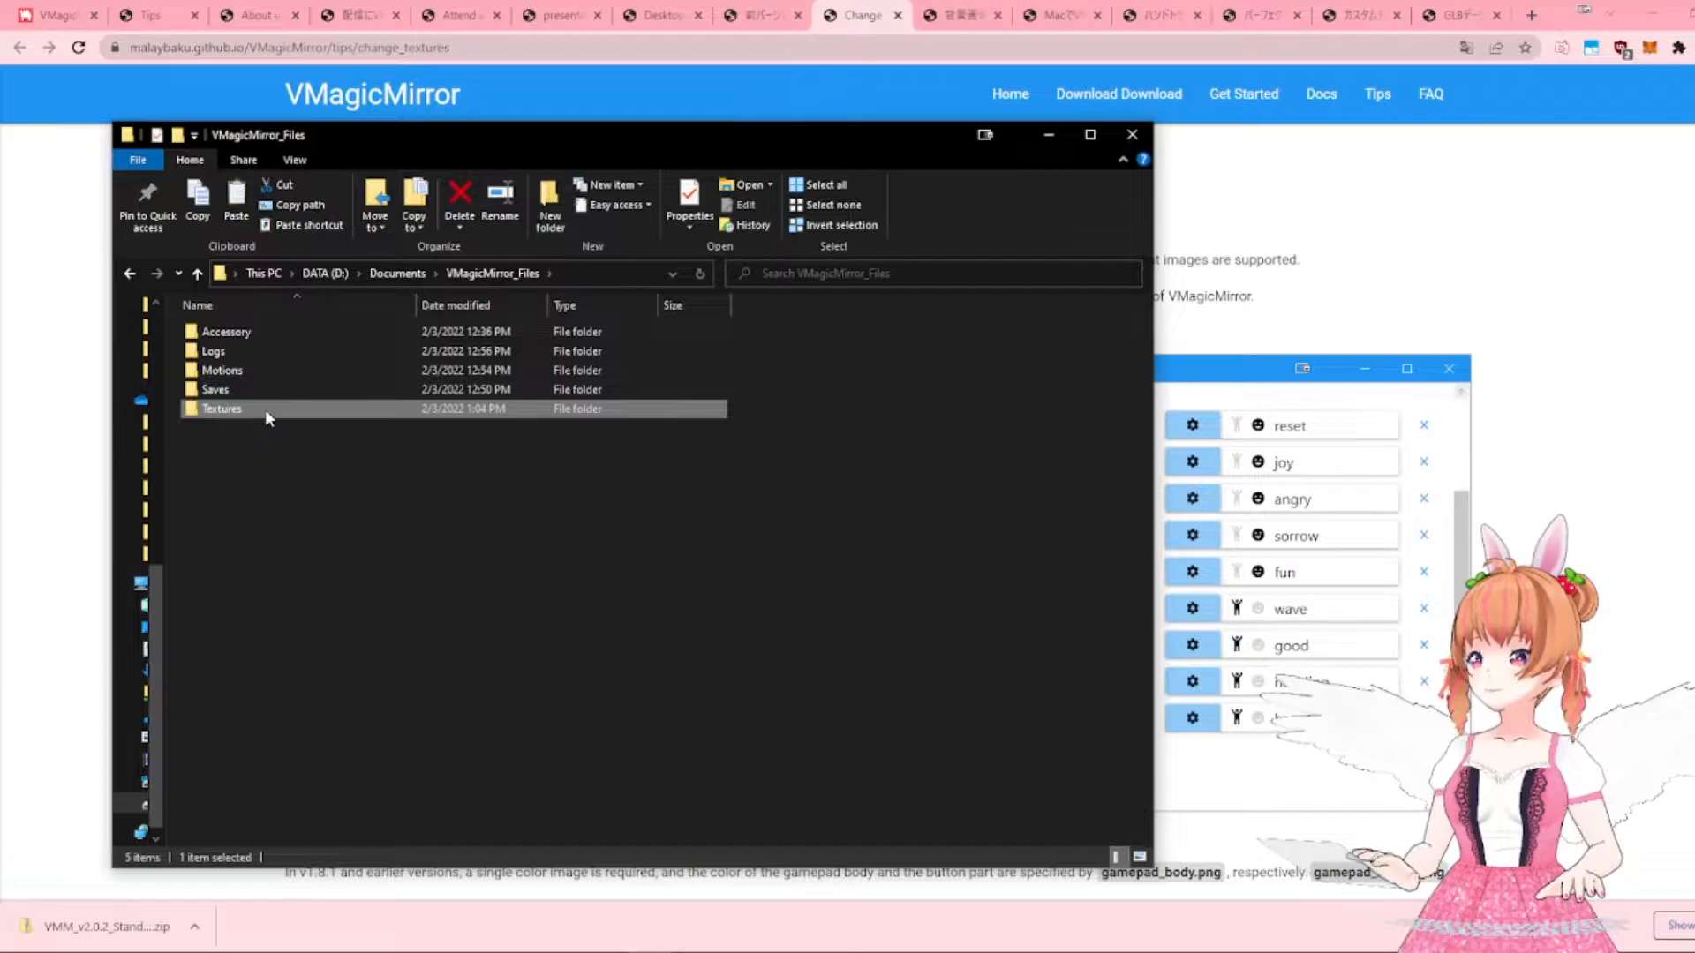
double_click(221, 408)
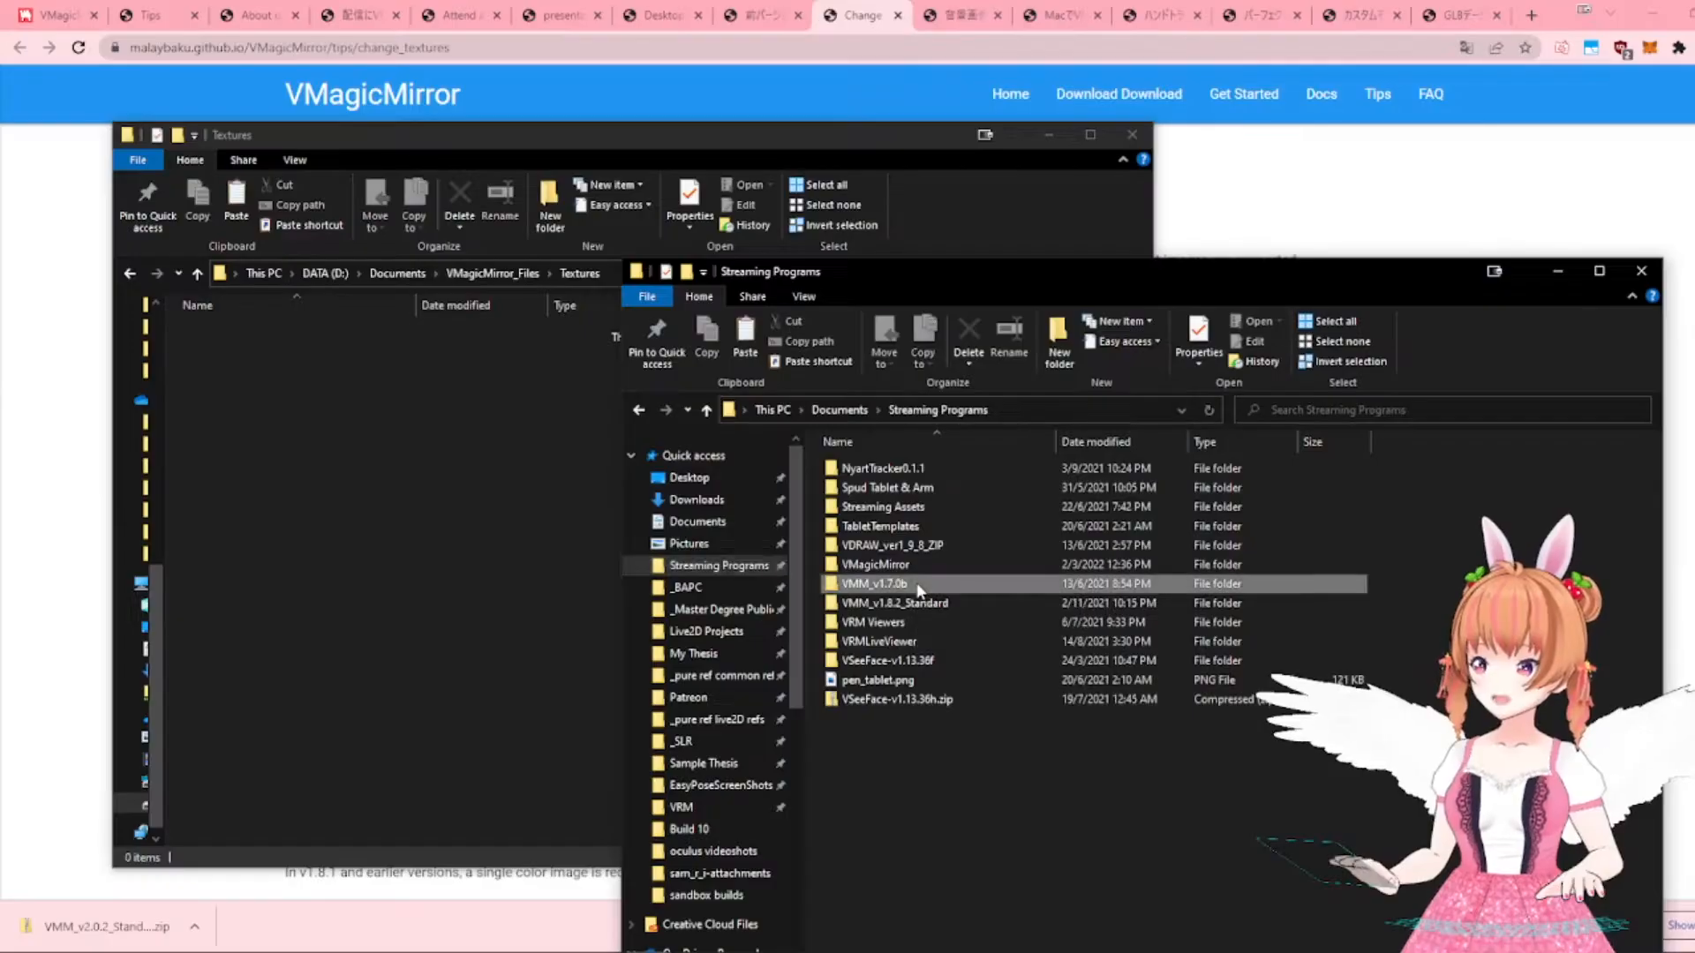
- Launch VMagicMirror.exe from the VMM program folder under Streaming Programs
double_click(873, 584)
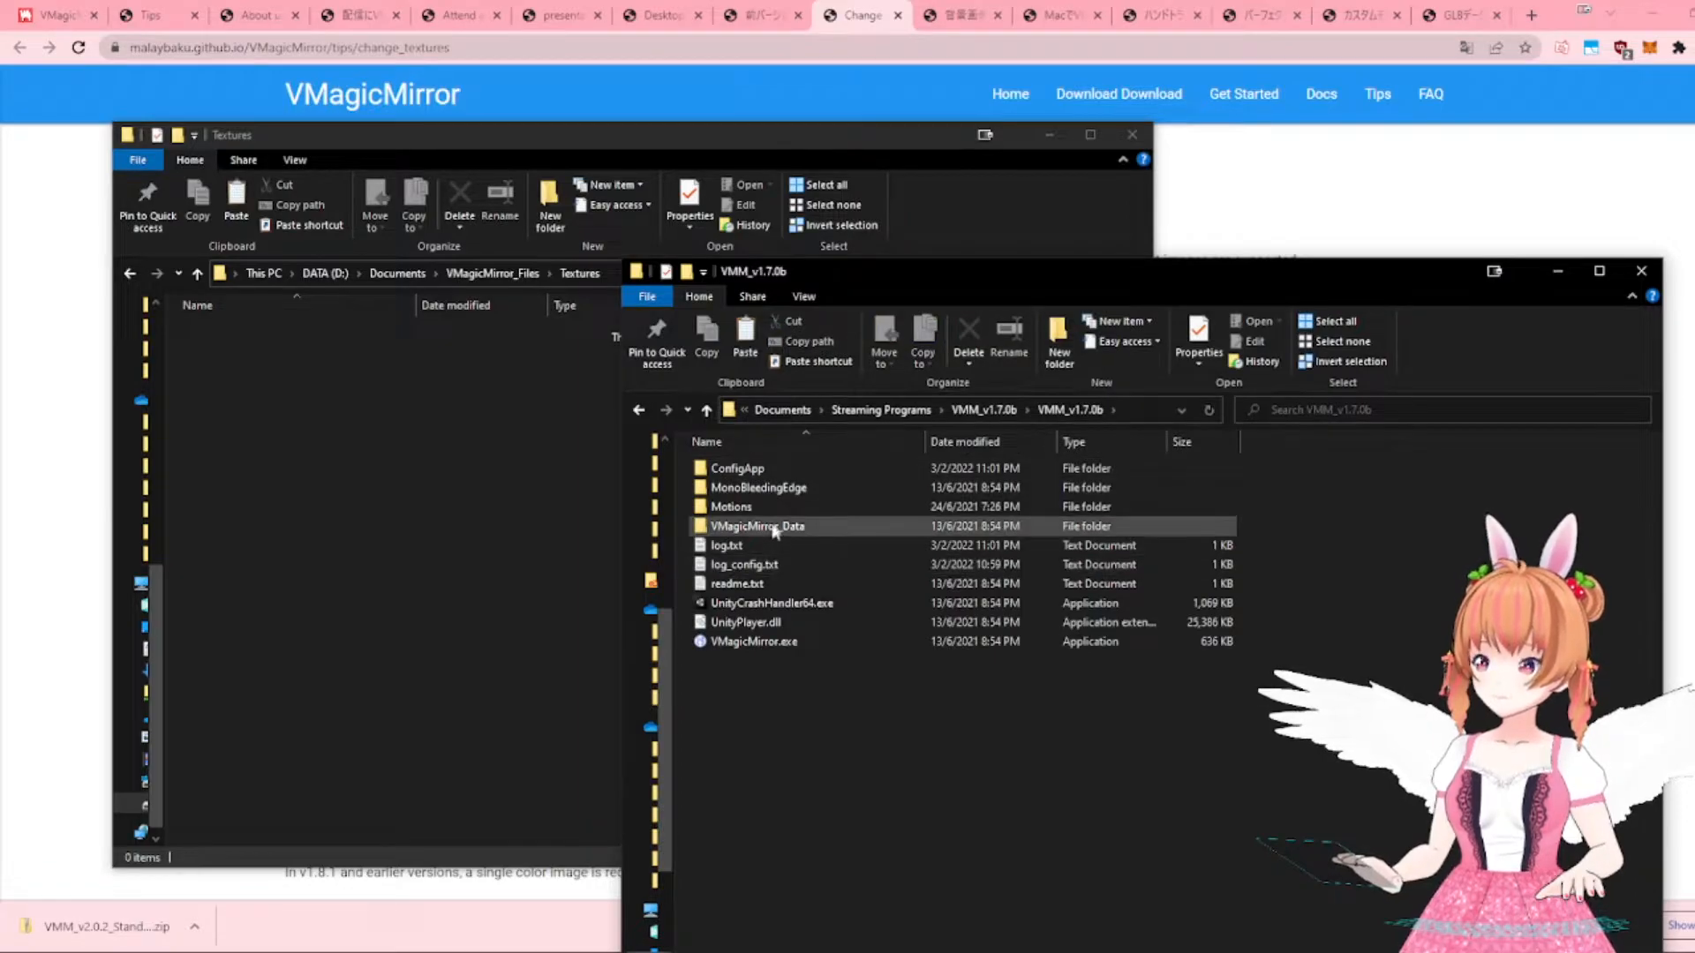
double_click(758, 527)
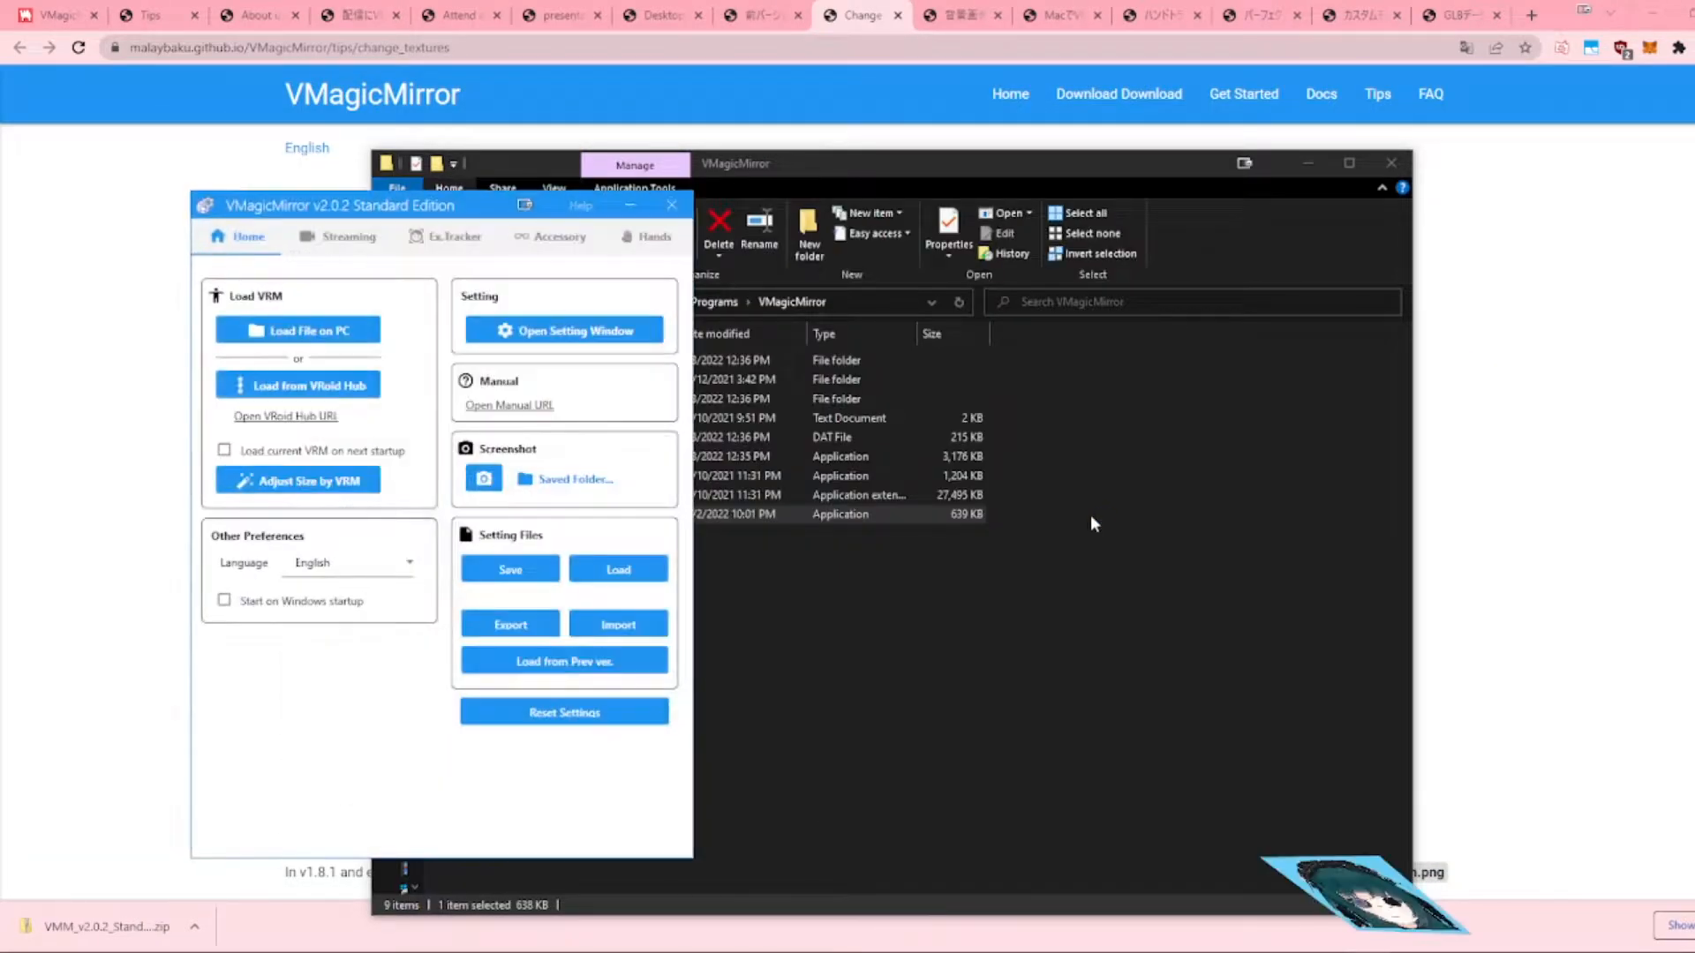
- In Streaming settings, disable Transparent Window and enable Free Camera Mode and Free Layout
left_click(618, 570)
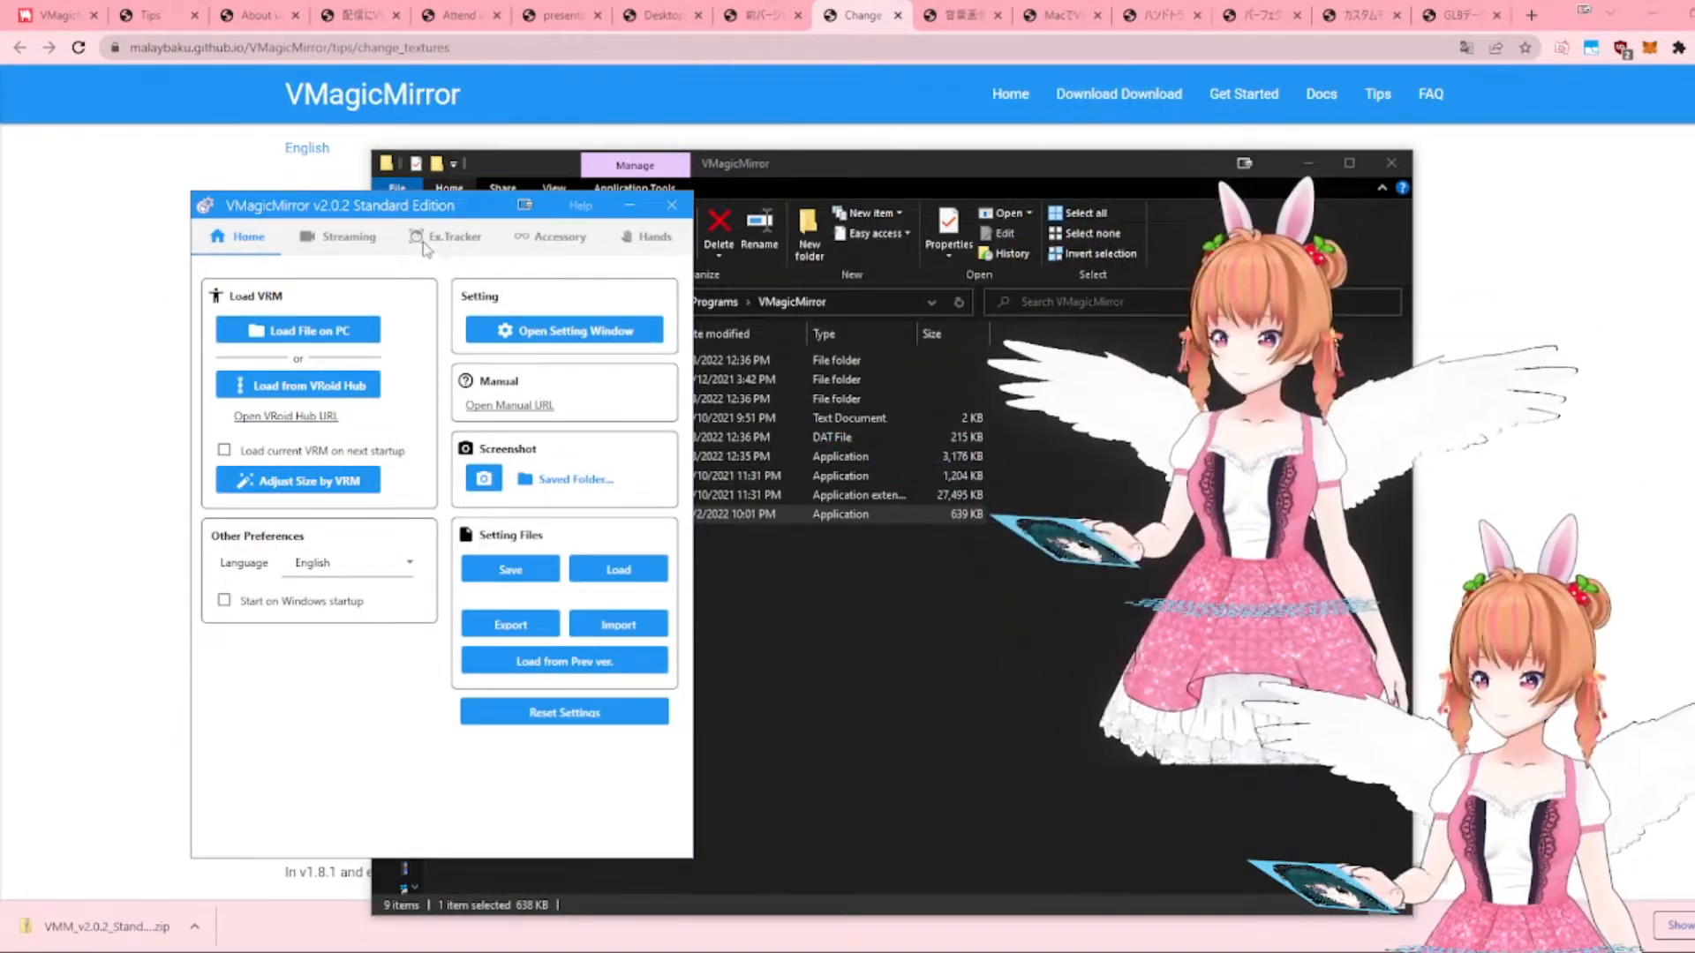
left_click(347, 236)
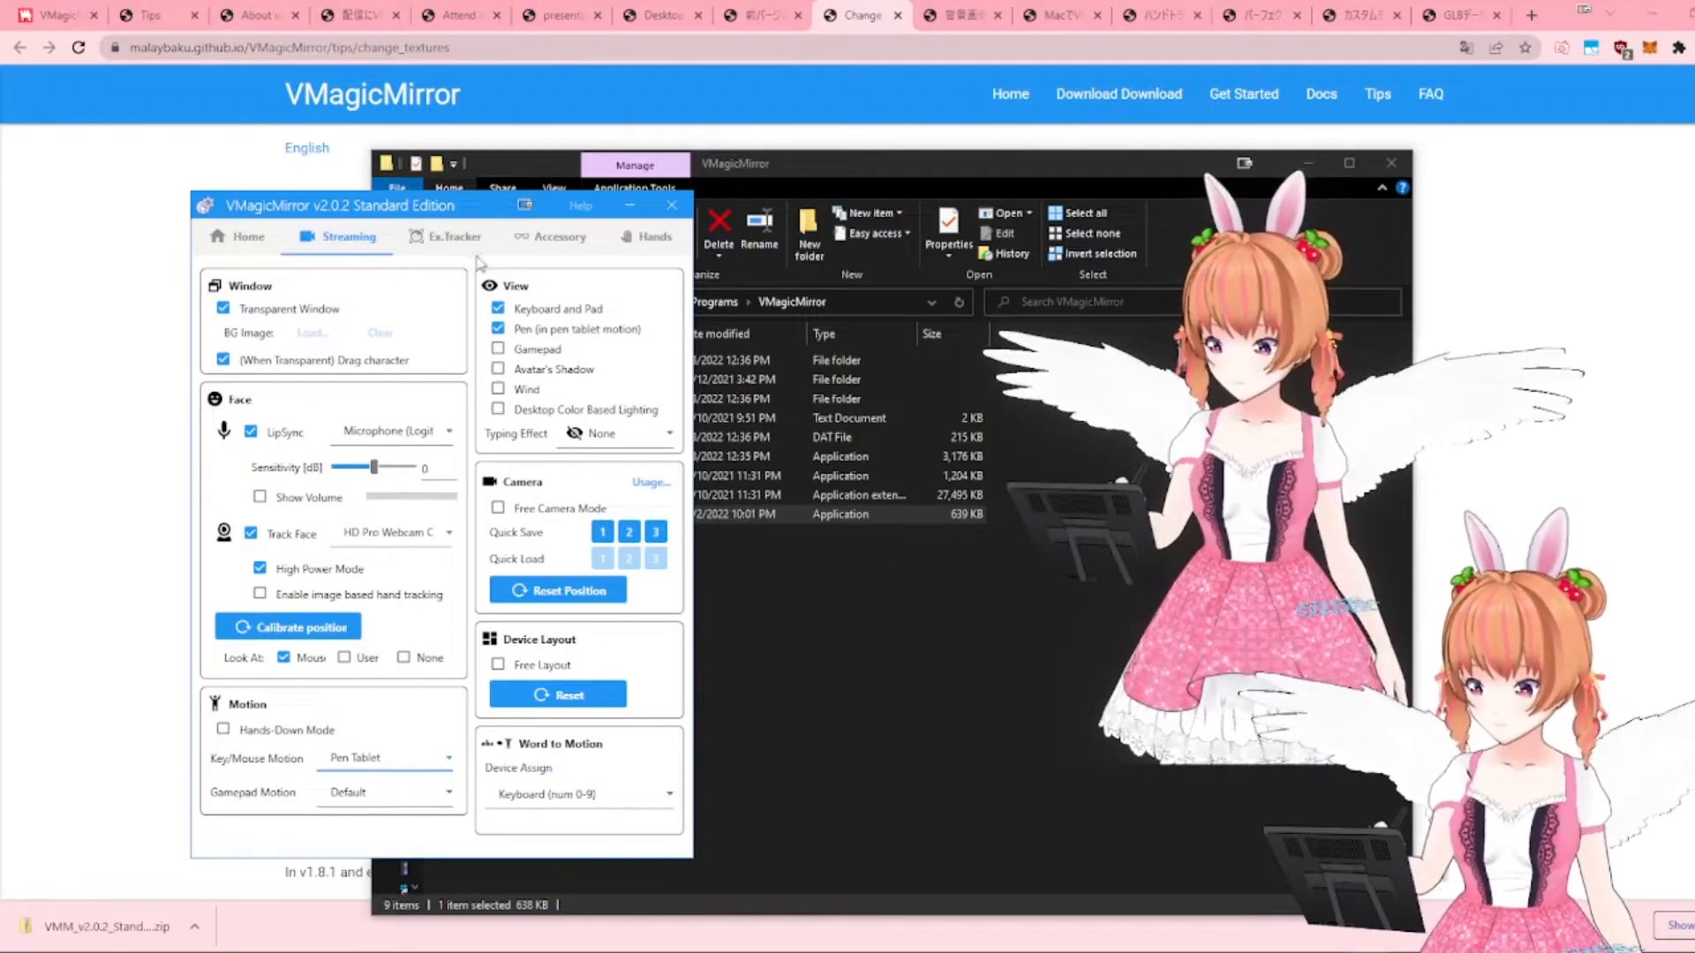
left_click(455, 237)
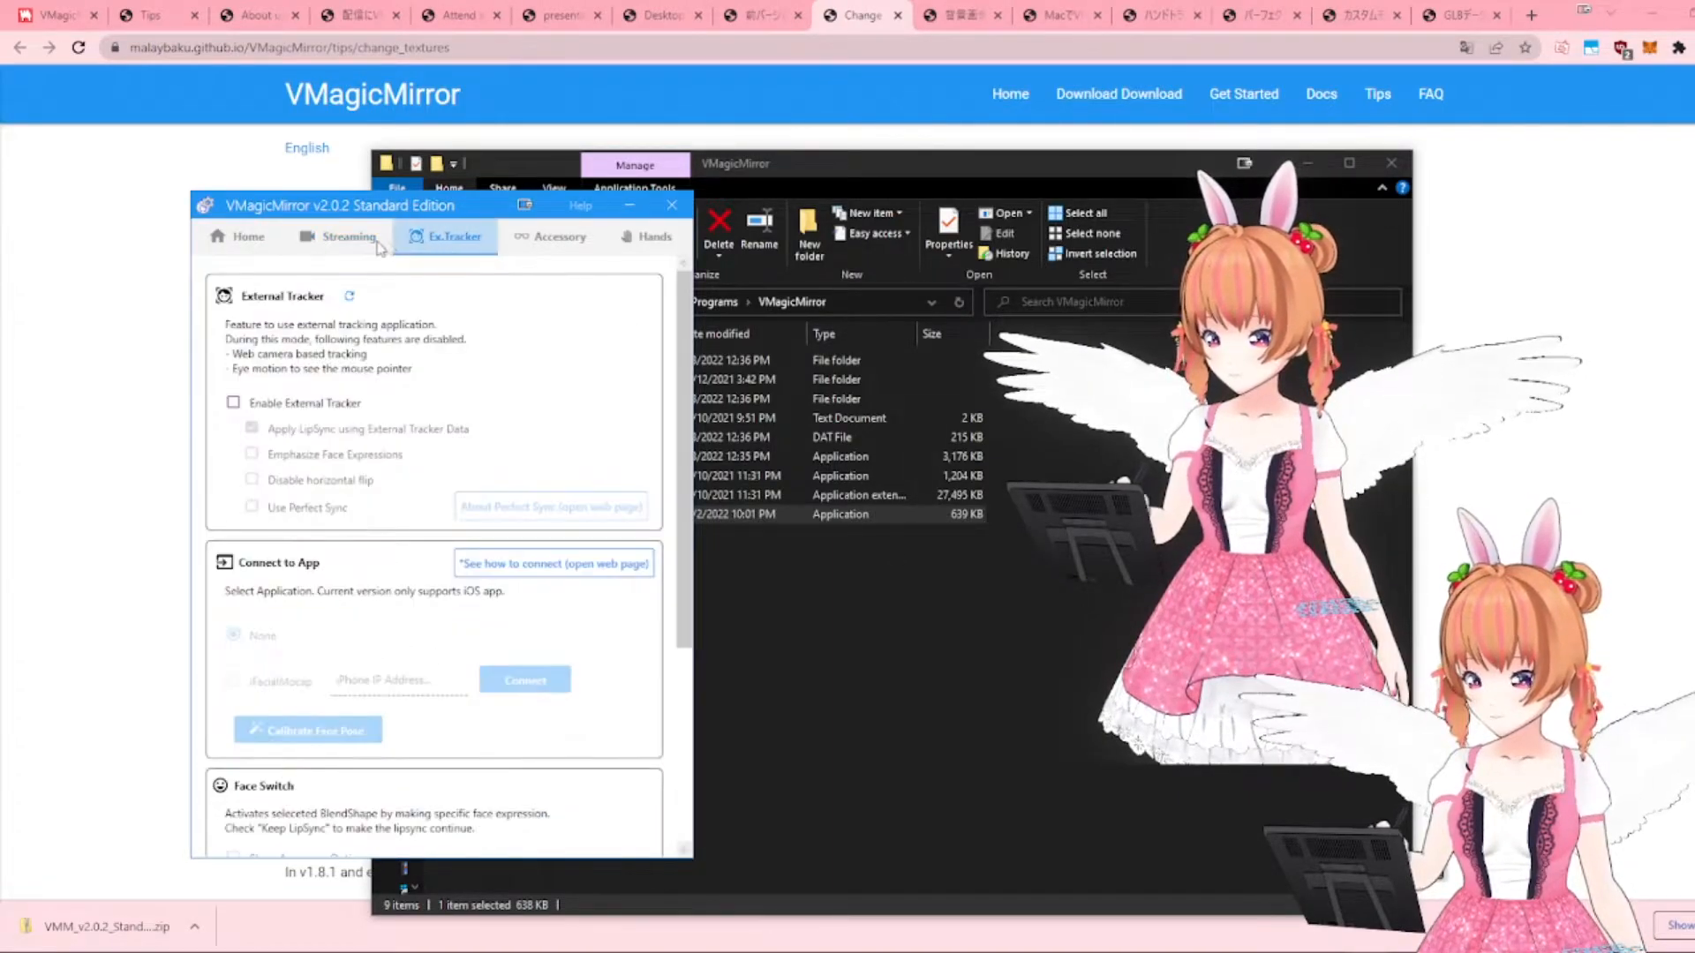
left_click(345, 237)
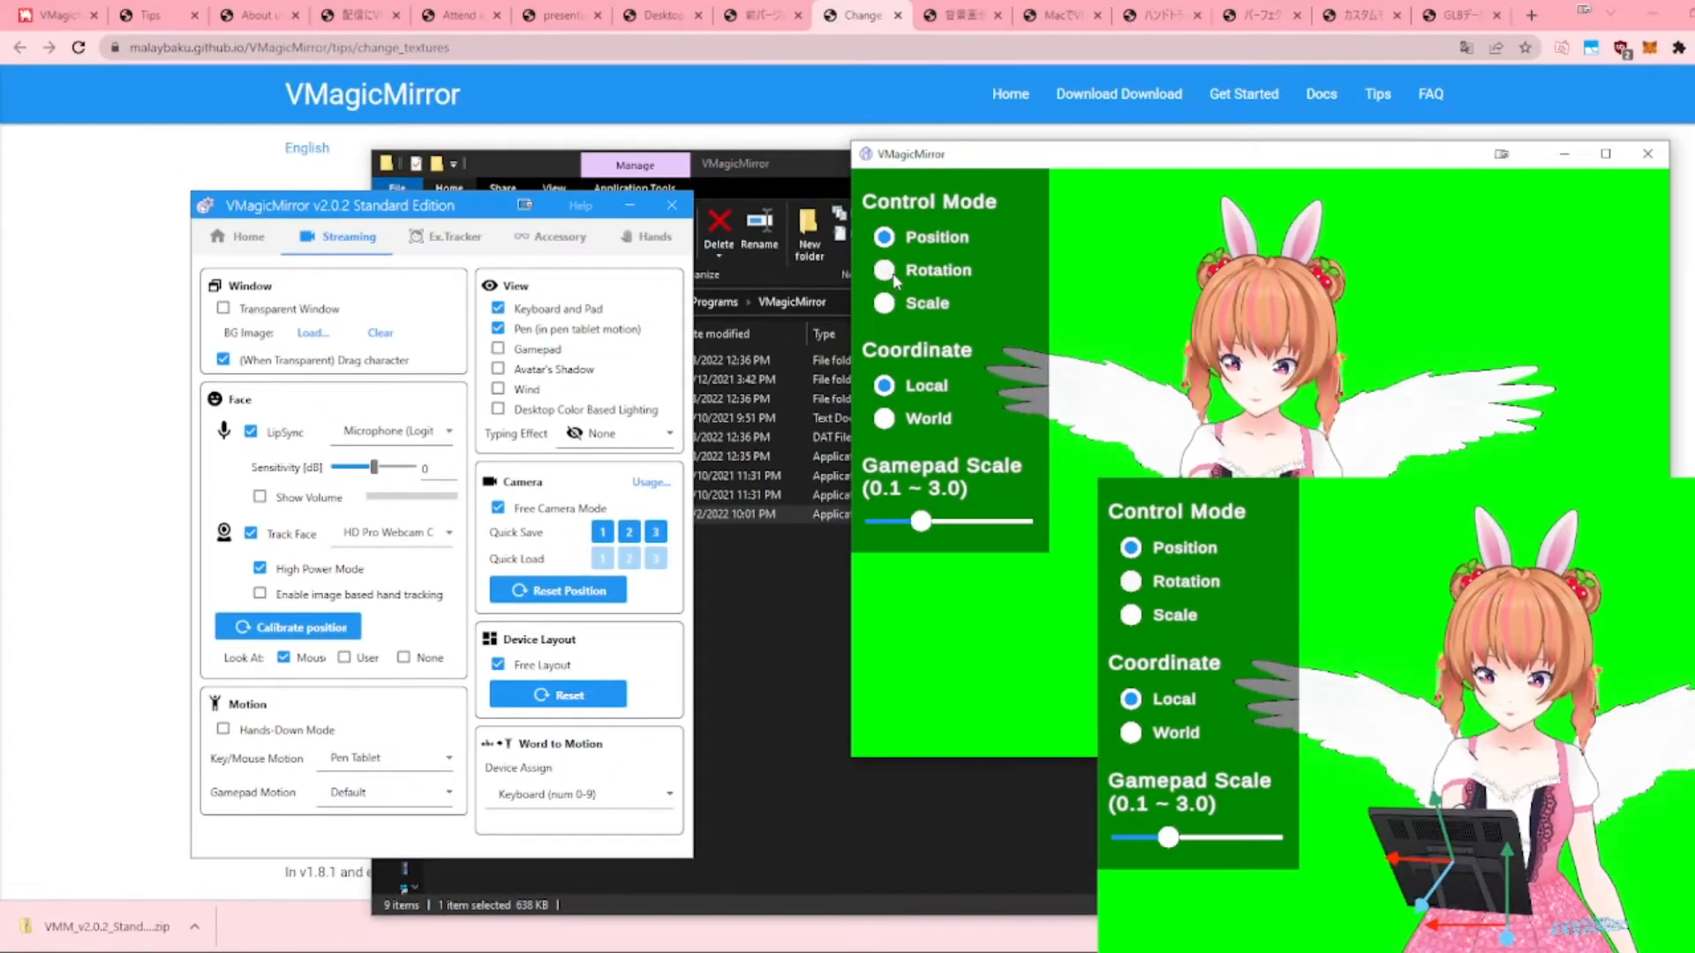
- Enlarge the pen tablet with Scale mode, then return to Position mode
left_click(883, 270)
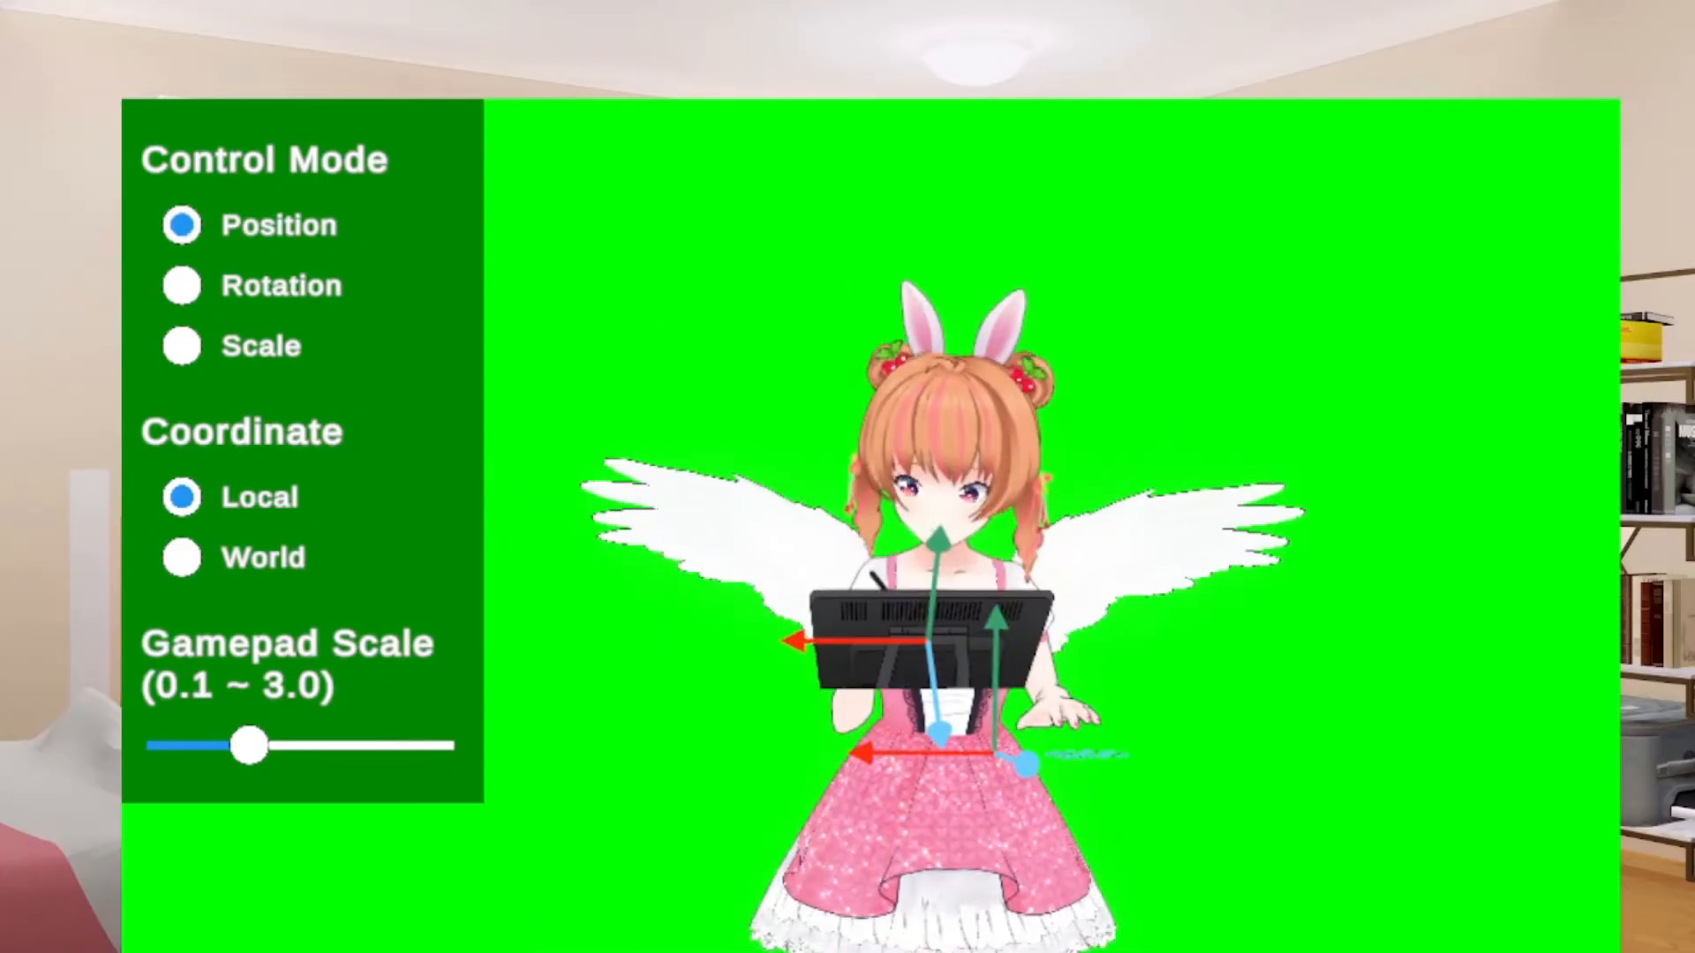
left_click(182, 345)
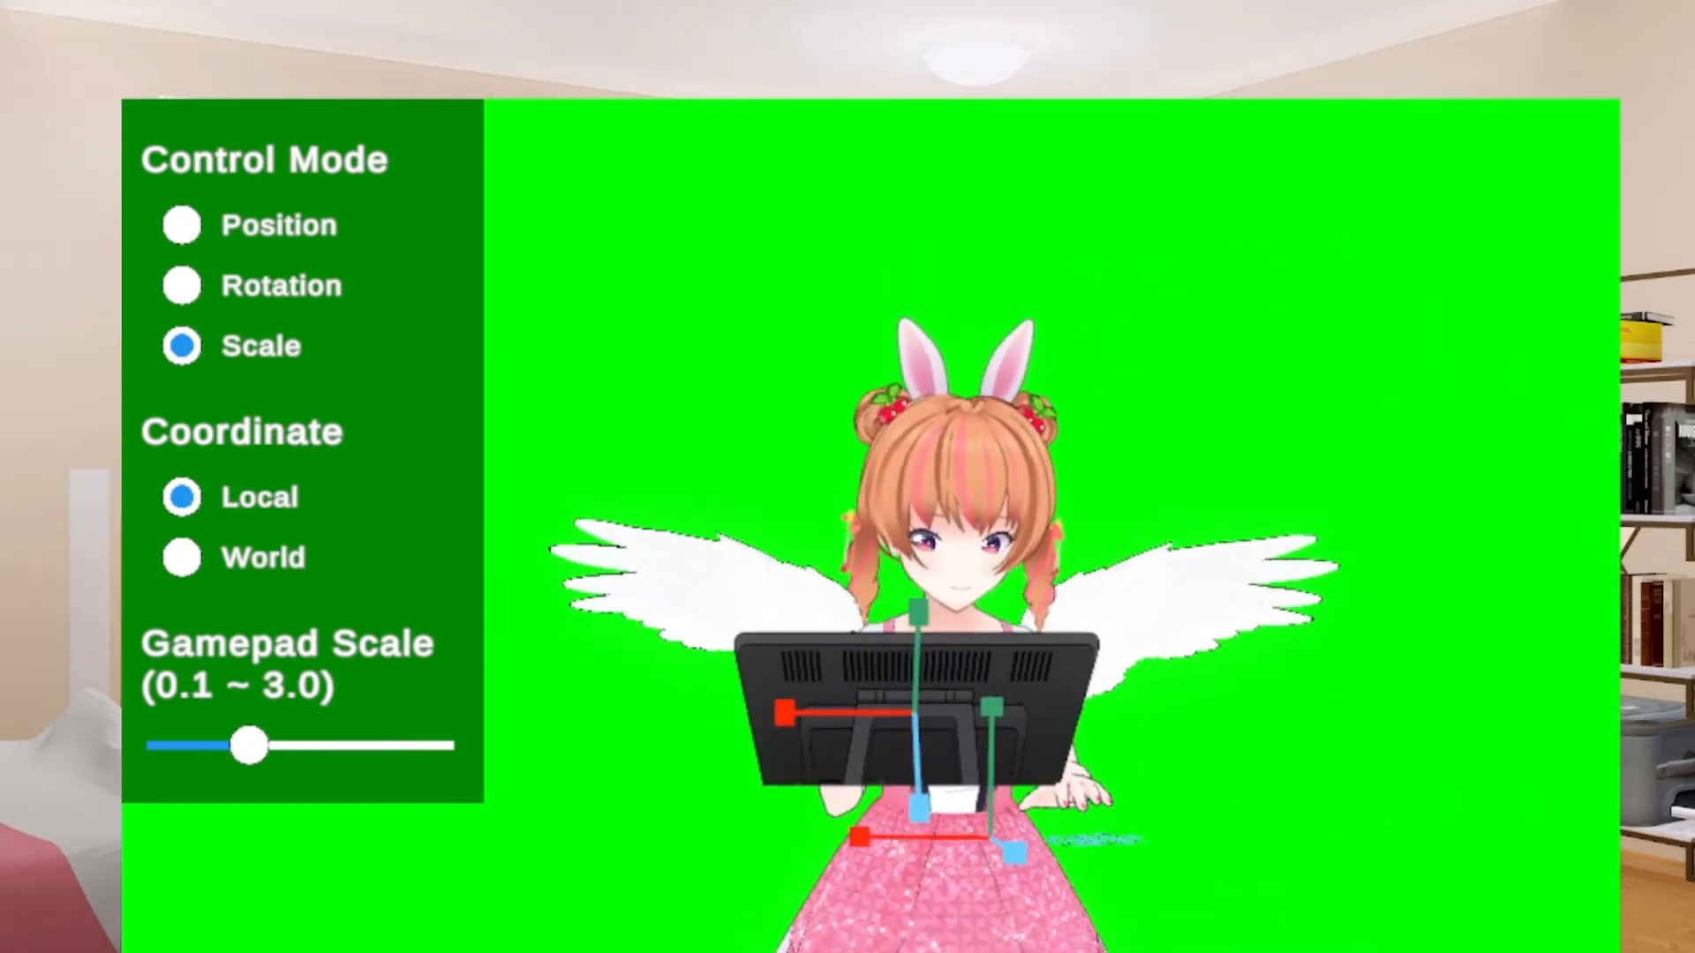
left_click(181, 225)
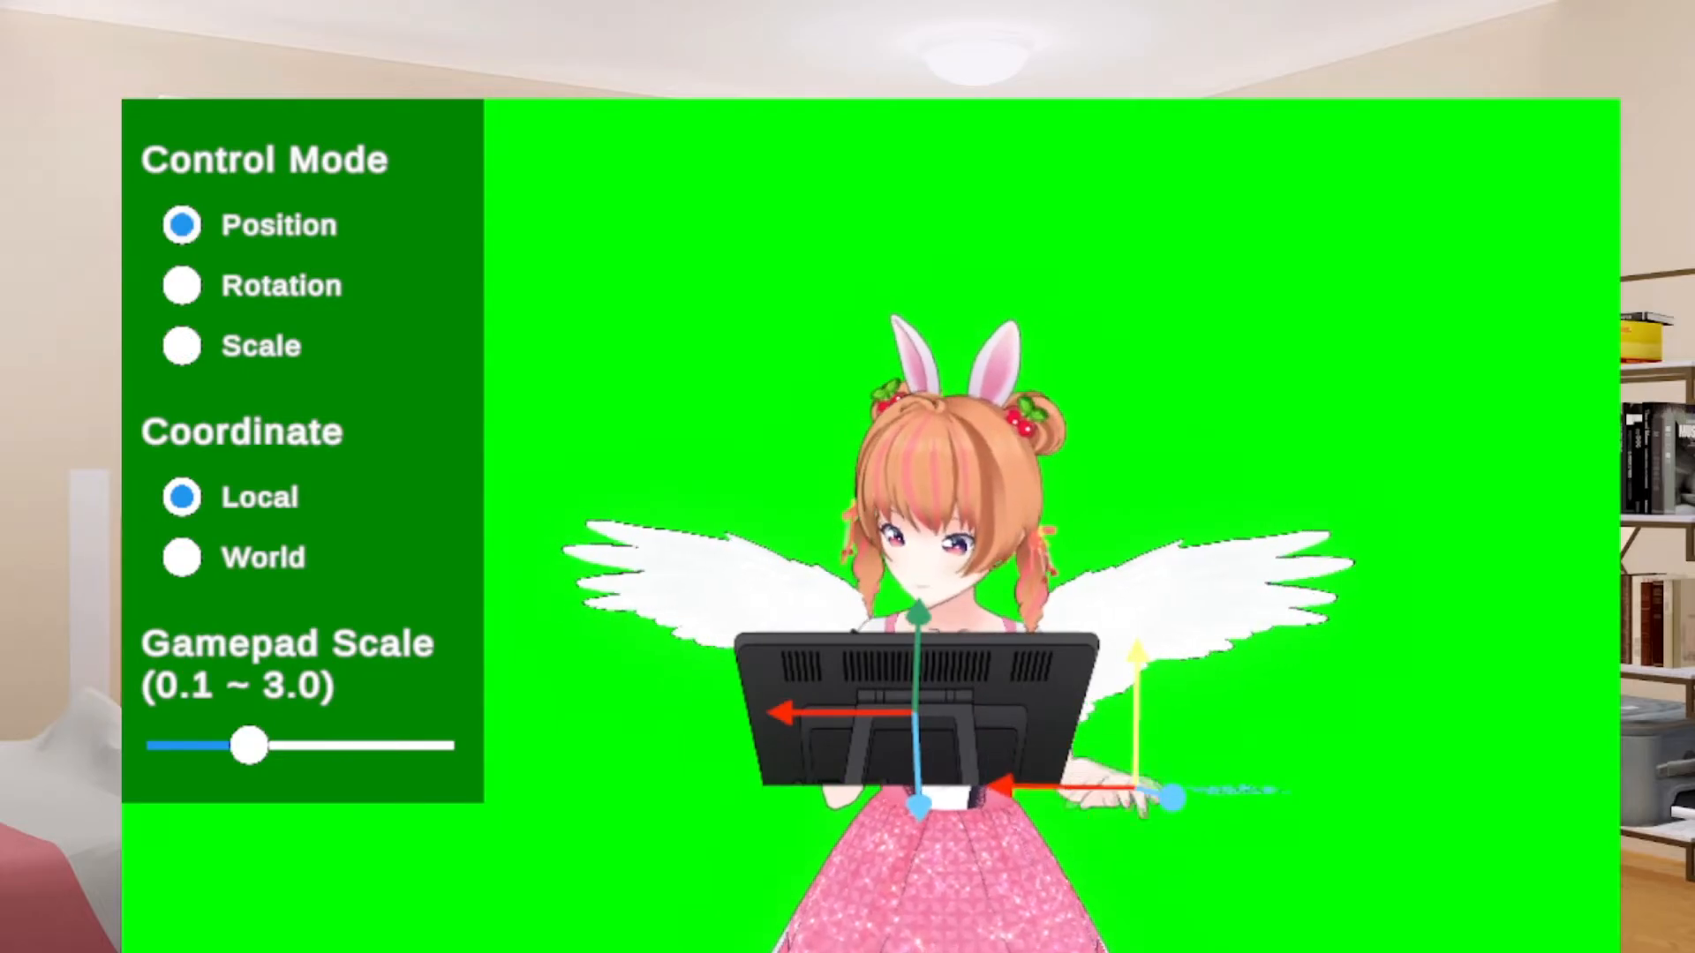